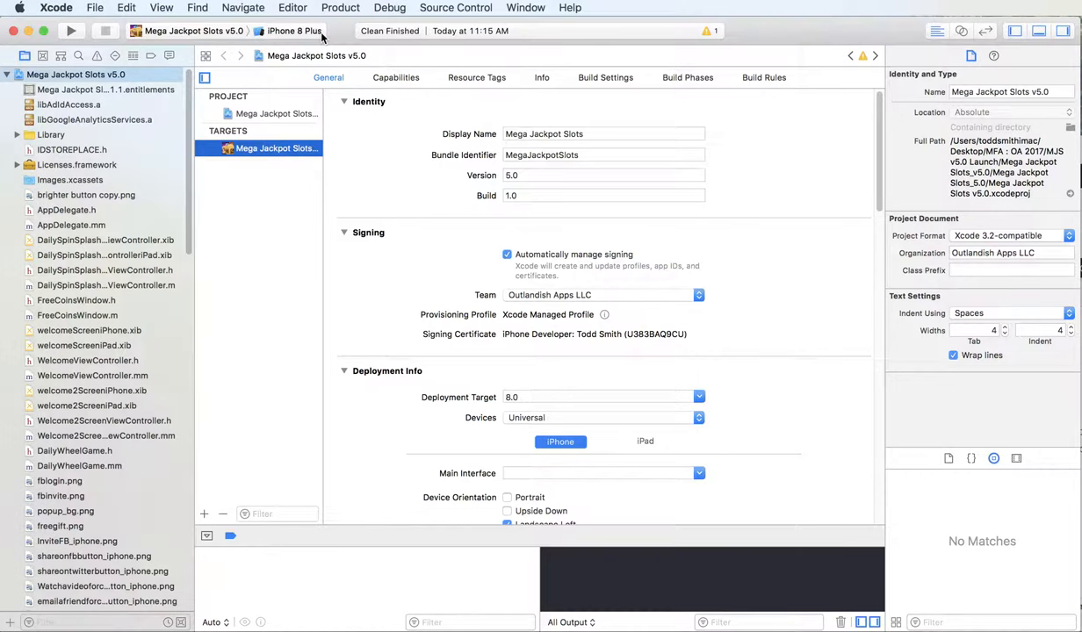
Run Product > Clean, then Clean Build Folder, confirming deletion of the build folder contents
left_click(340, 7)
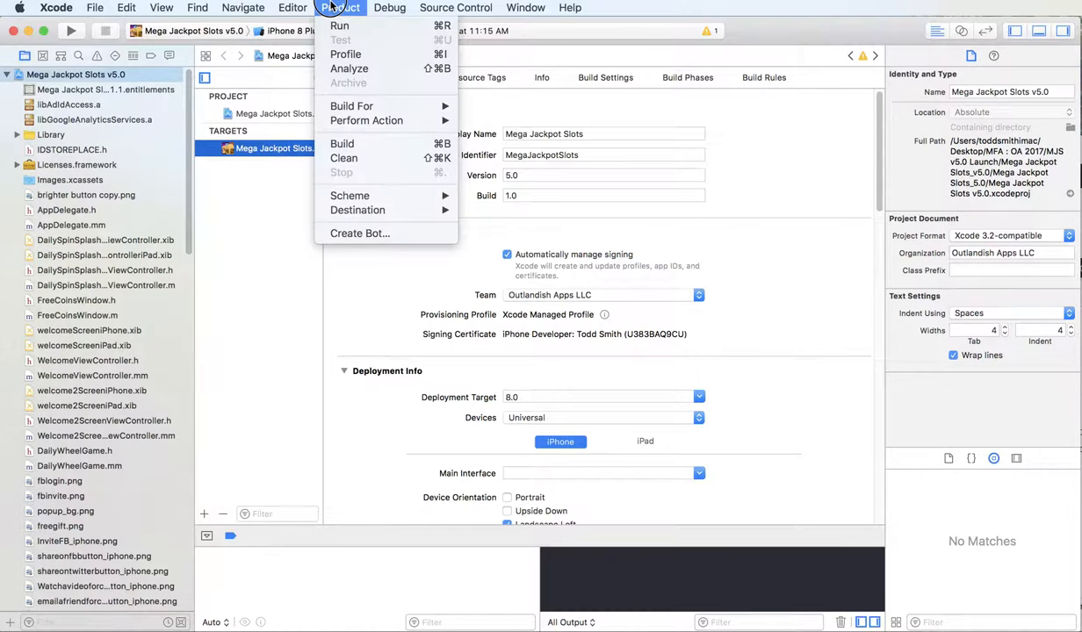
left_click(344, 158)
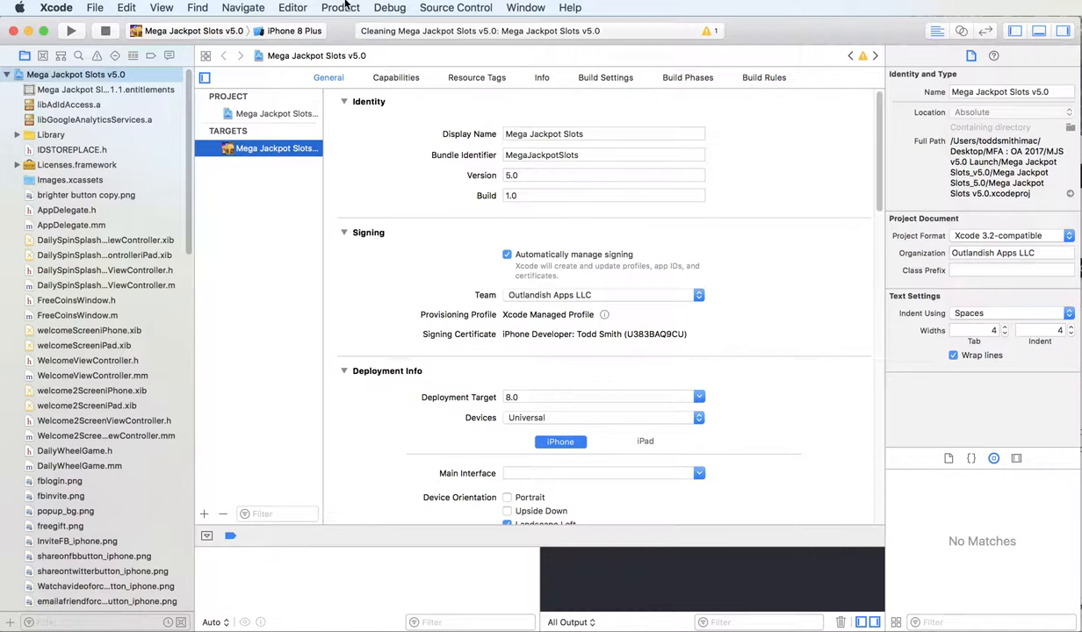
left_click(340, 7)
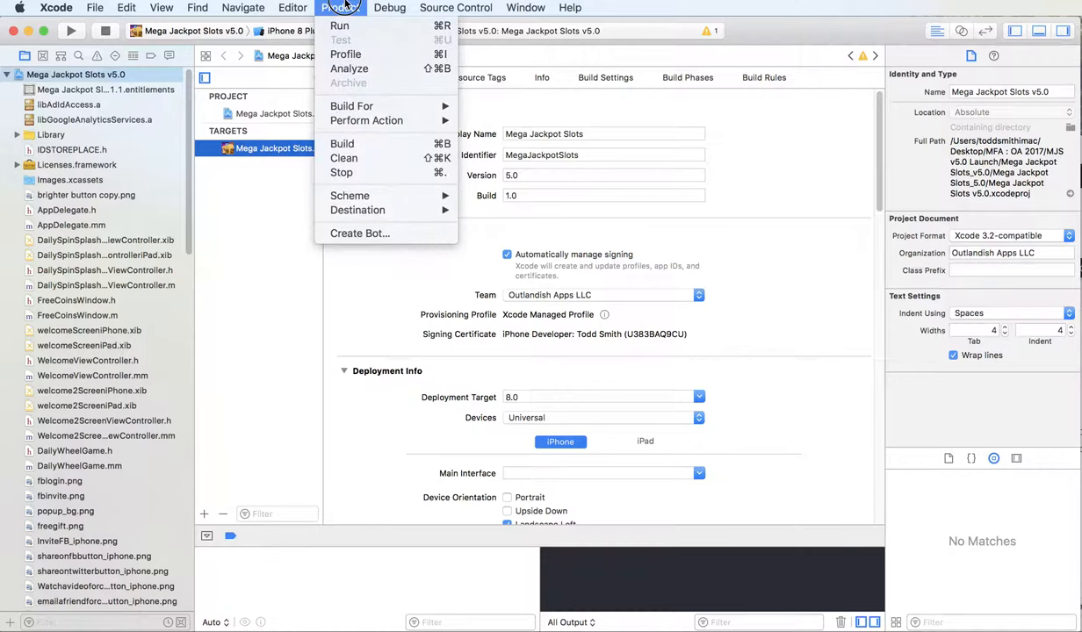
left_click(344, 157)
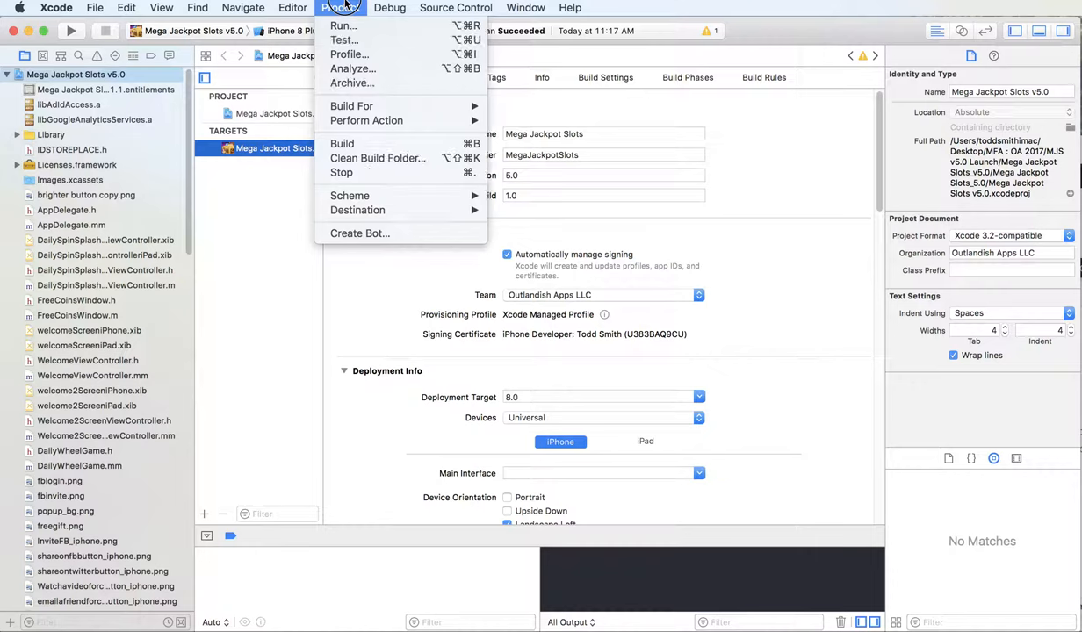
left_click(378, 158)
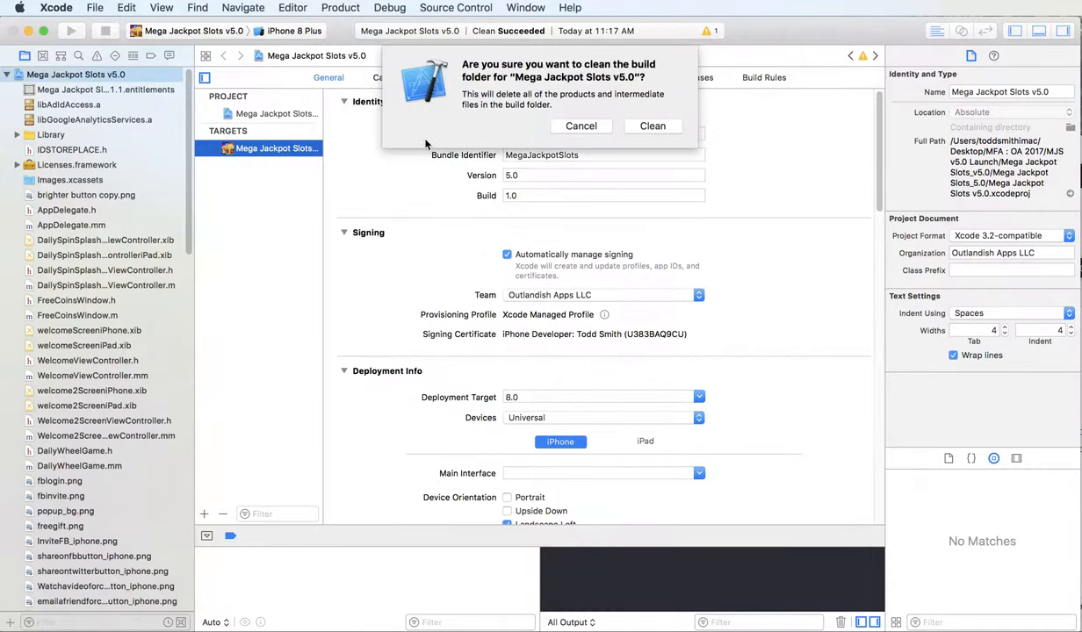
left_click(653, 126)
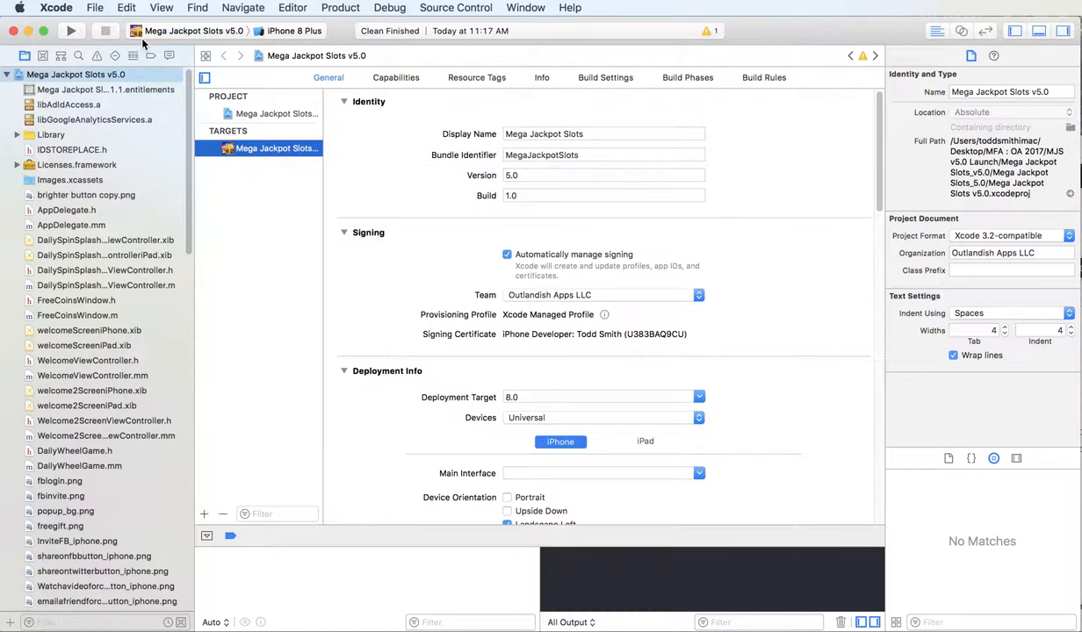
left_click(55, 7)
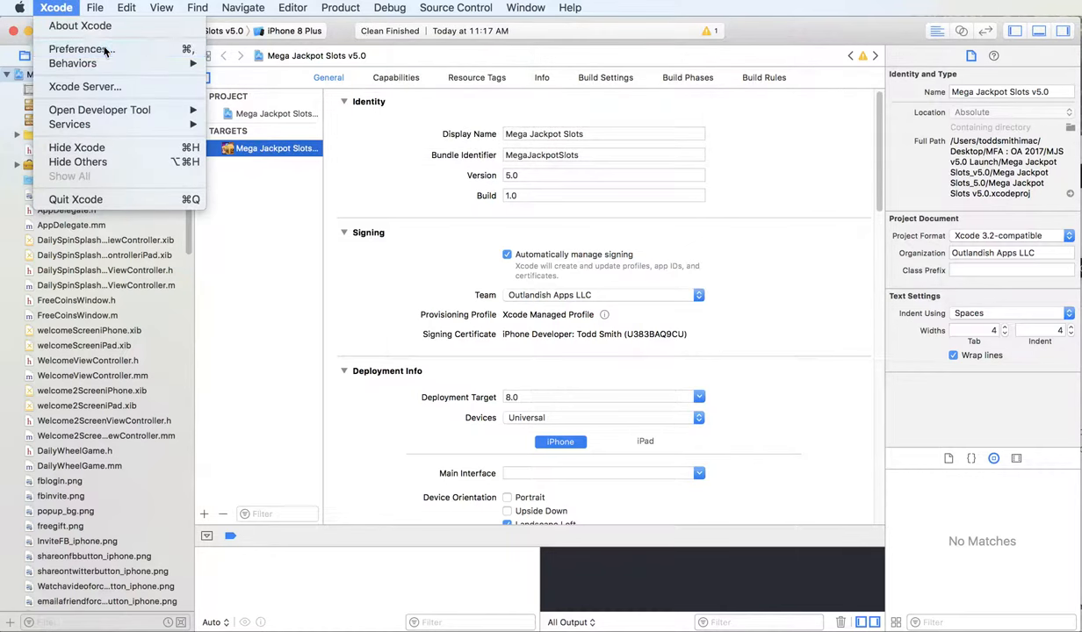
Open Xcode Preferences and reveal the Derived Data location in Finder
left_click(77, 49)
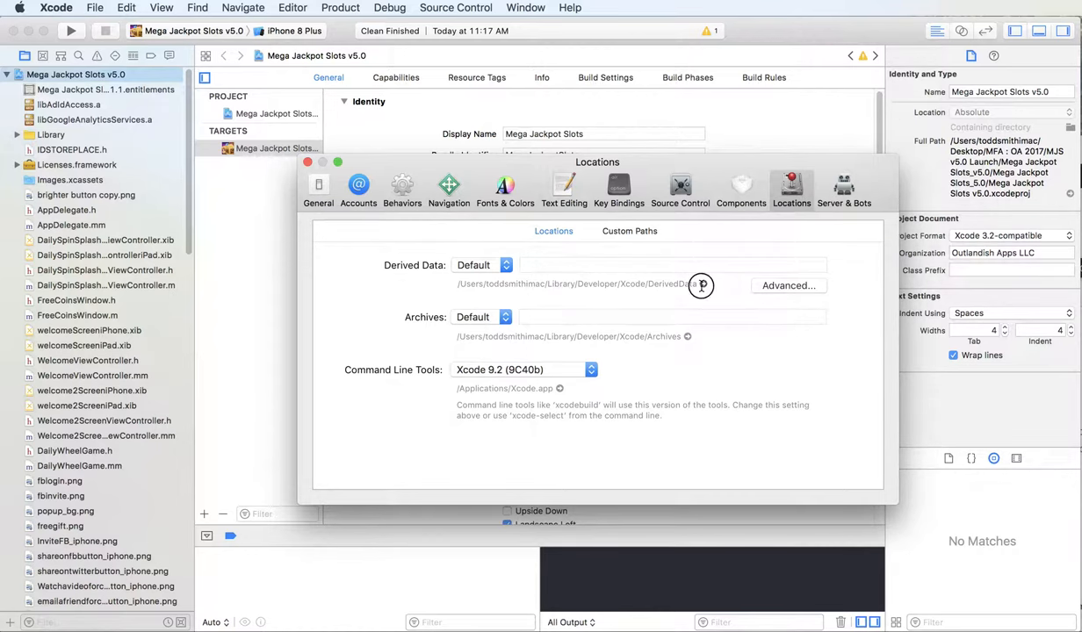
left_click(687, 283)
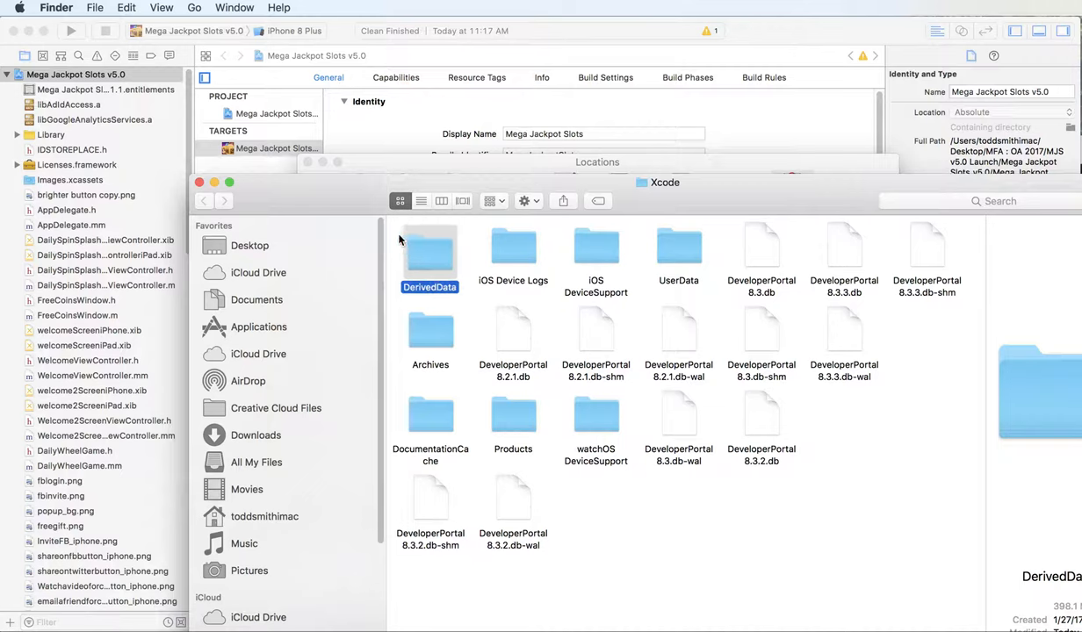
Bring up Move to Trash for the twelve developer-folder items, dismiss it, and close the Finder window
right_click(678, 422)
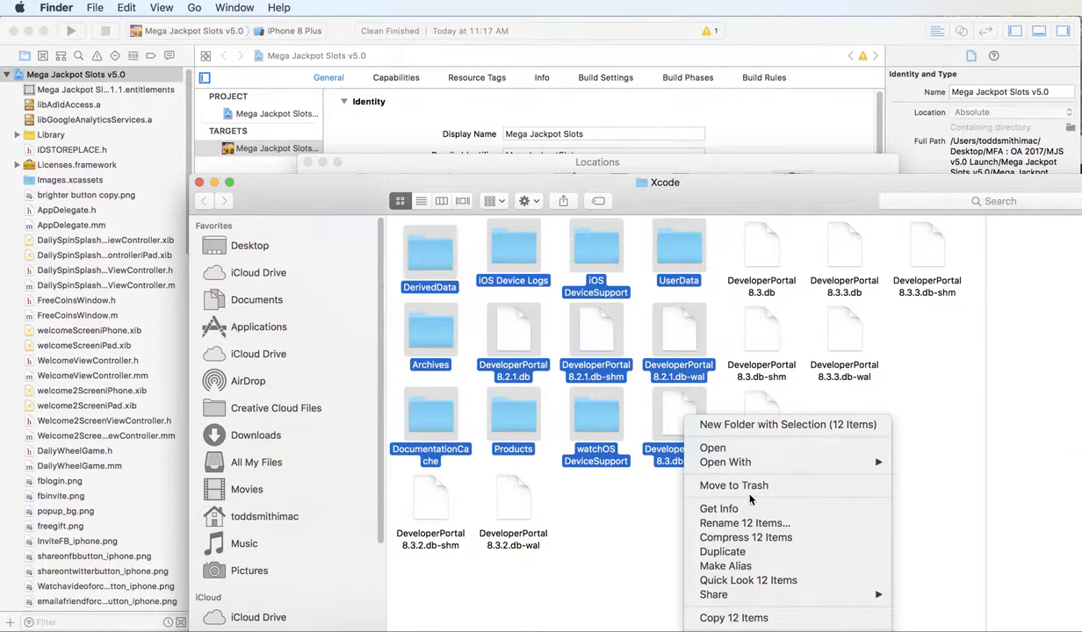
mouse_move(933, 430)
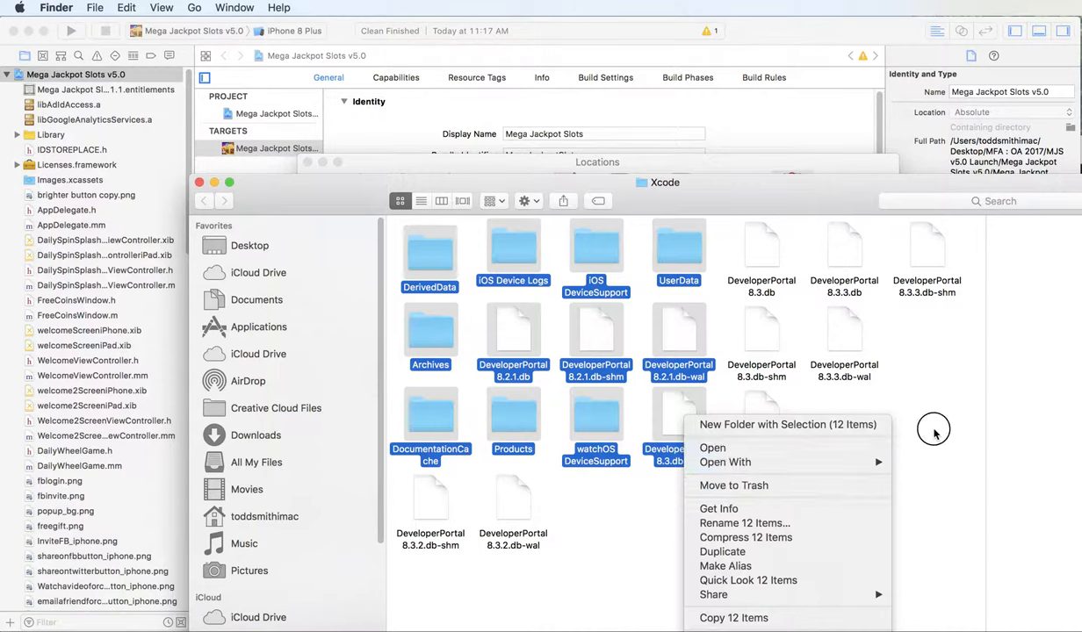
left_click(431, 334)
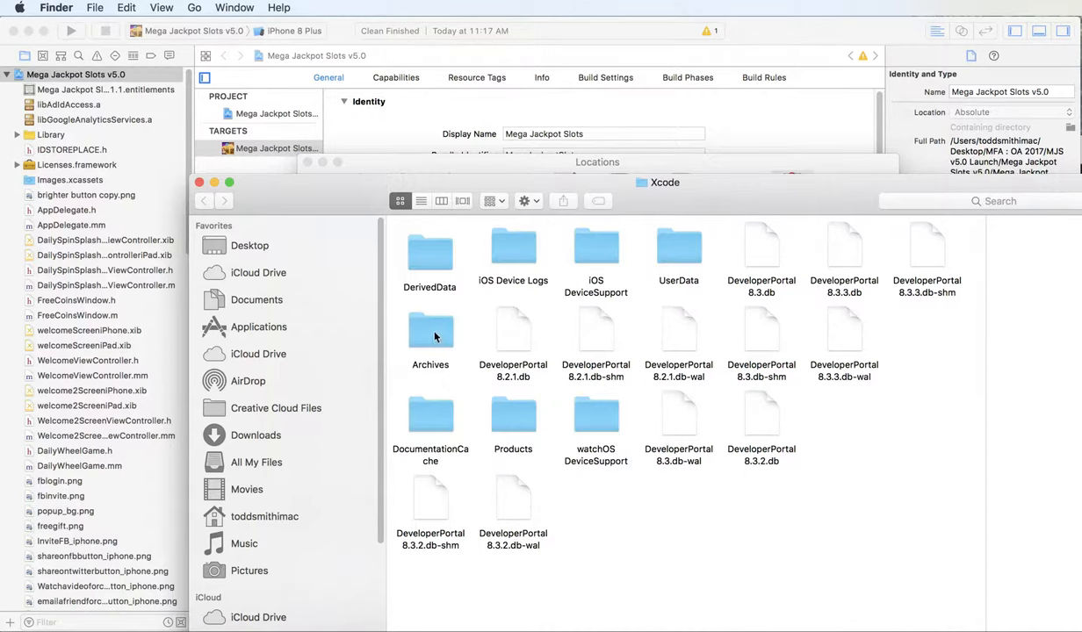
left_click(430, 338)
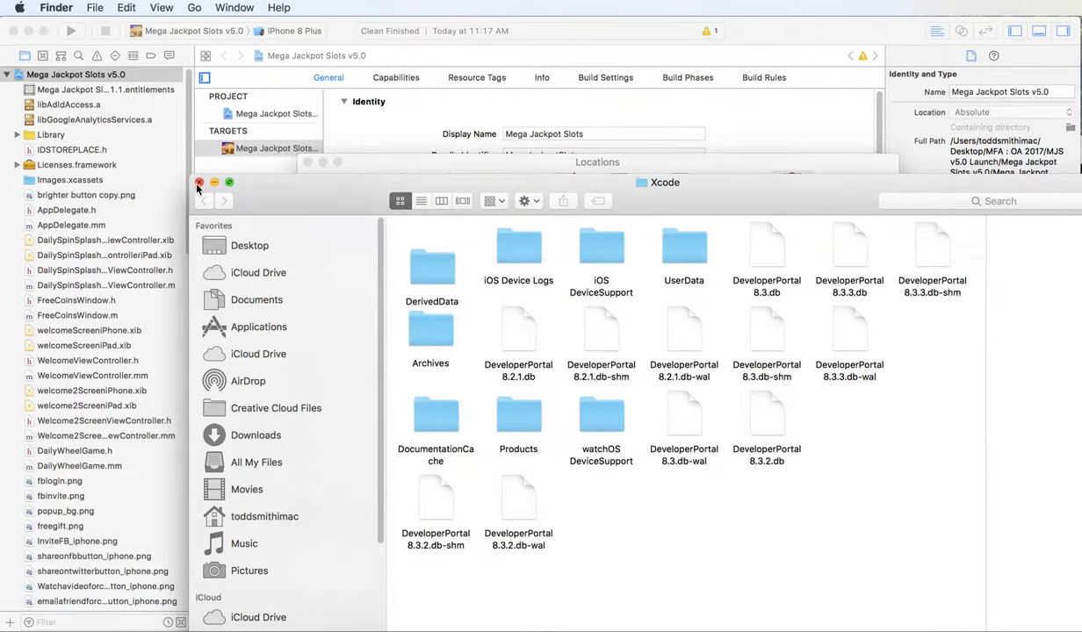
left_click(200, 182)
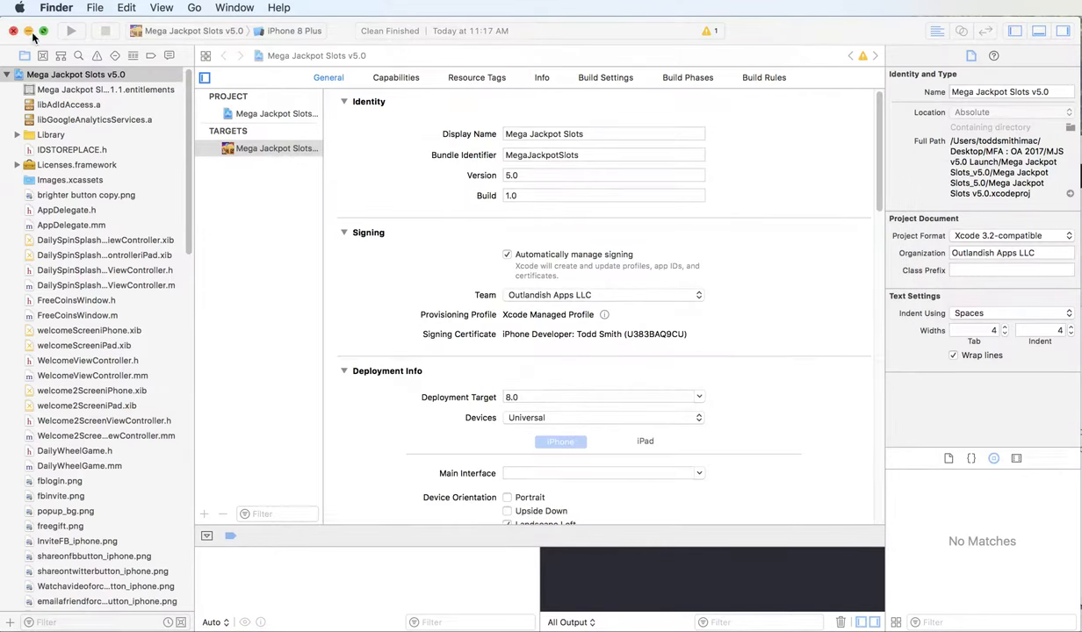